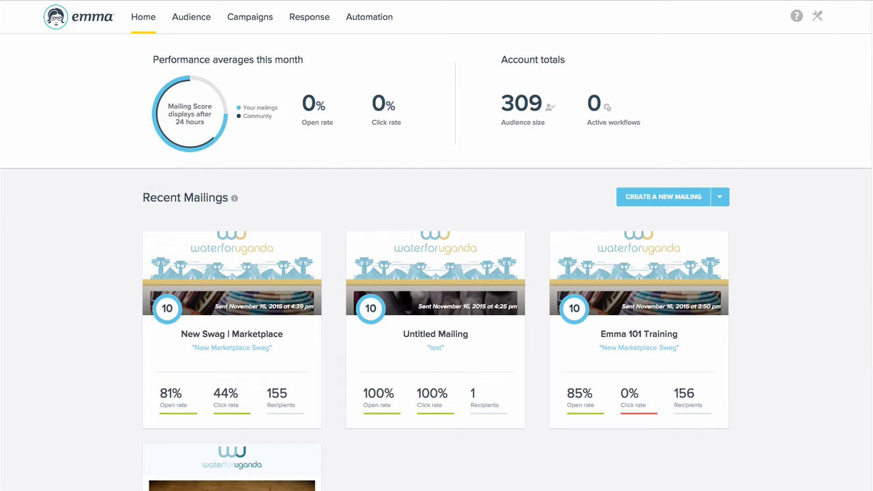
- Create a new automation workflow named 'Welcome series'
{"action": "left_click", "coordinate": [368, 16]}
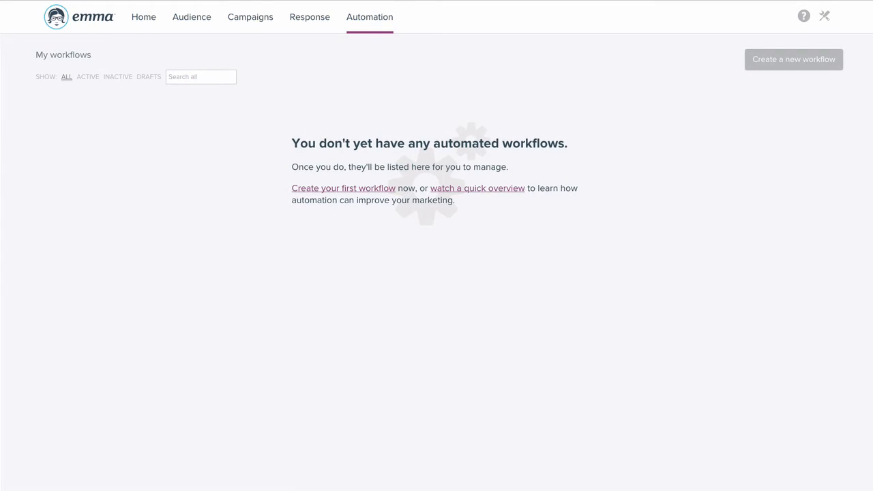
{"action": "left_click", "coordinate": [343, 188]}
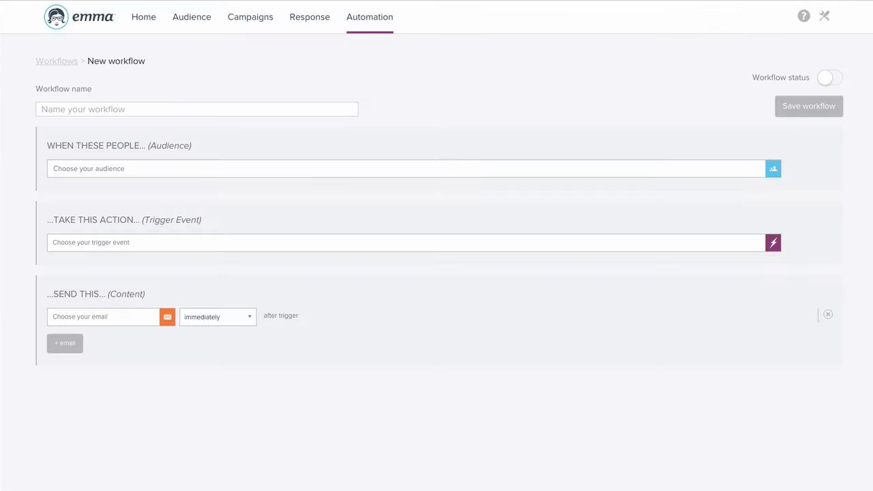
{"action": "left_click", "coordinate": [196, 109]}
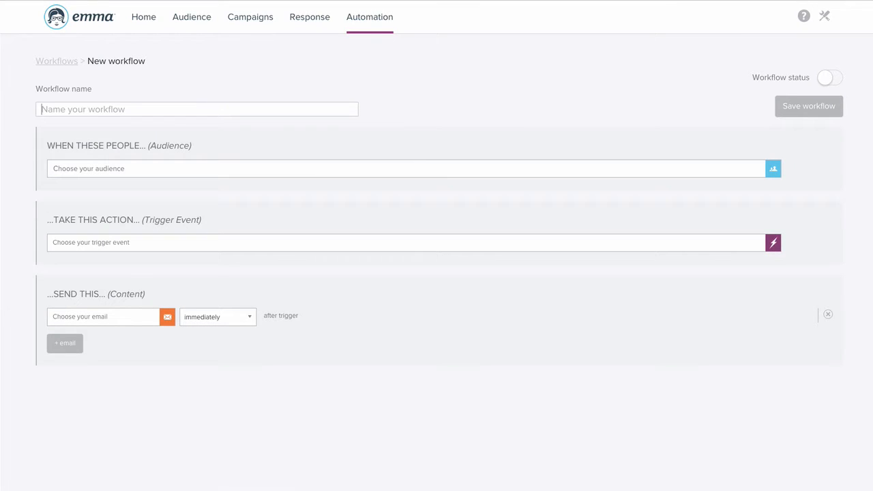
{"action": "type", "text": "W"}
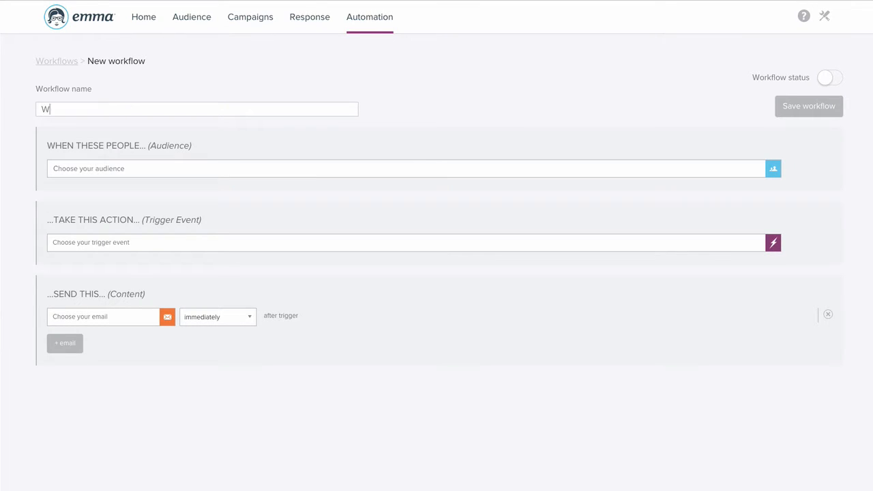
{"action": "type", "text": "elcome"}
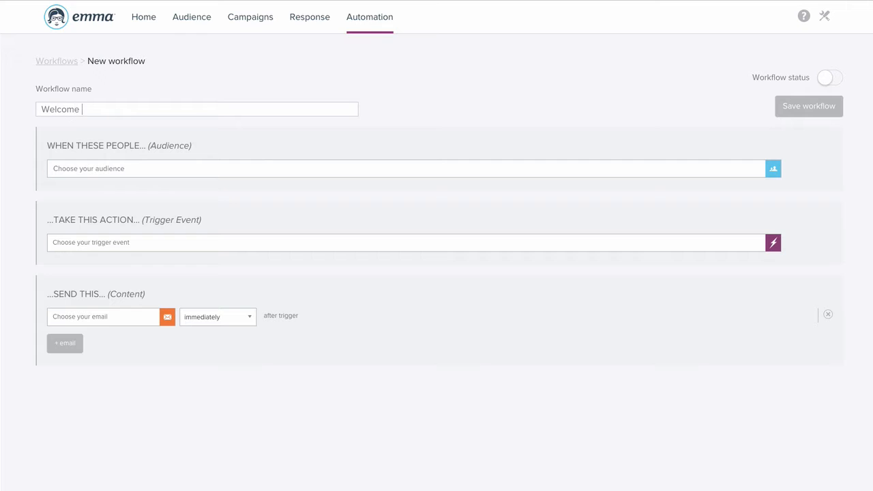
{"action": "type", "text": "series"}
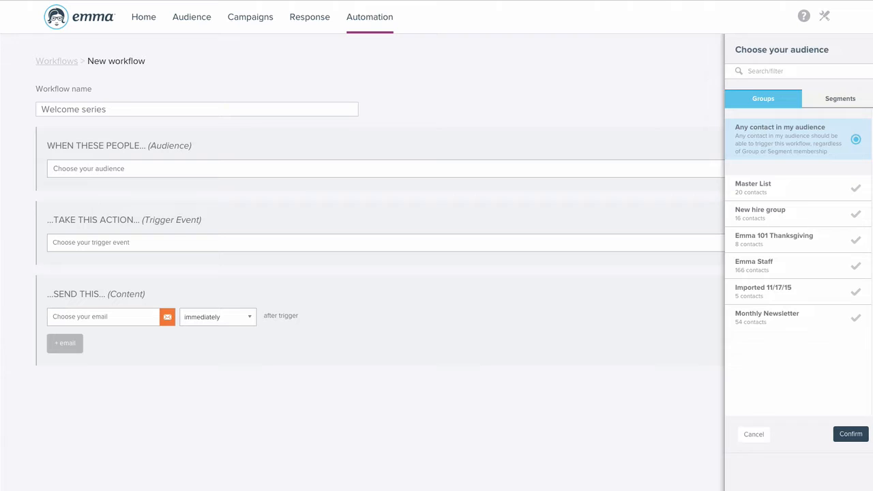
- Set the workflow audience to any contact in the audience and confirm it
{"action": "left_click", "coordinate": [791, 188]}
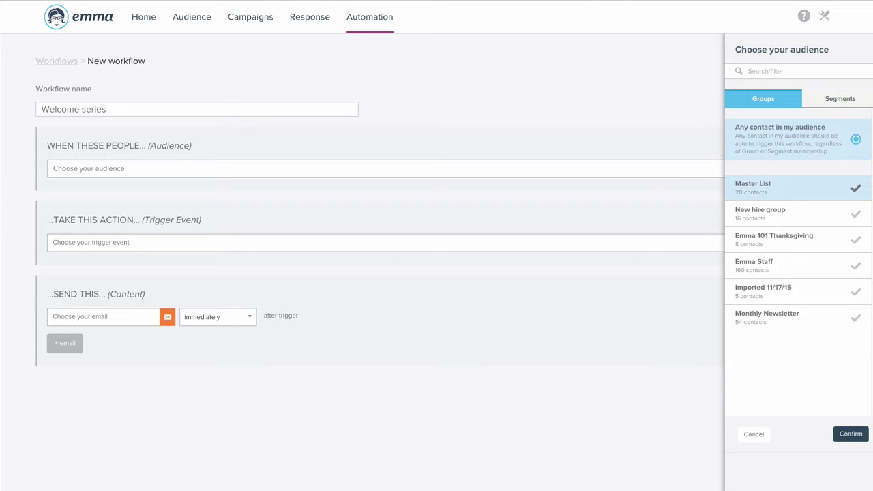
{"action": "left_click", "coordinate": [841, 98]}
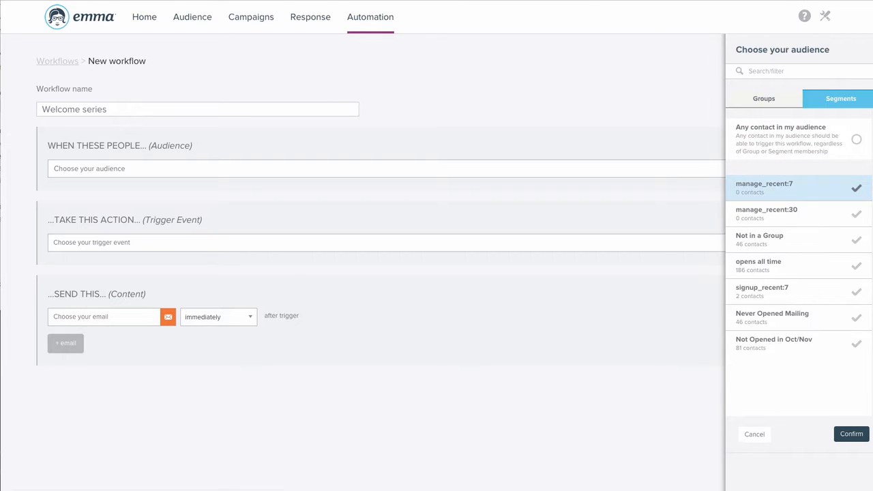
{"action": "left_click", "coordinate": [857, 139]}
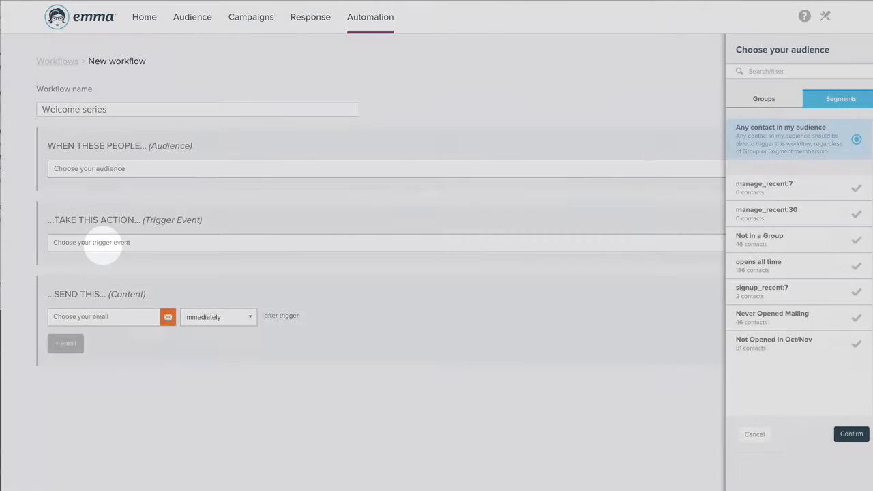
{"action": "left_click", "coordinate": [851, 434]}
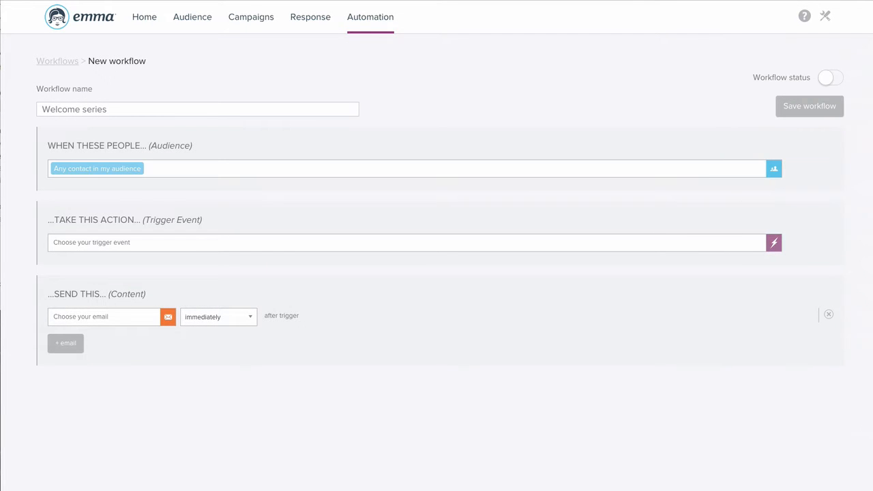
{"action": "left_click", "coordinate": [773, 243]}
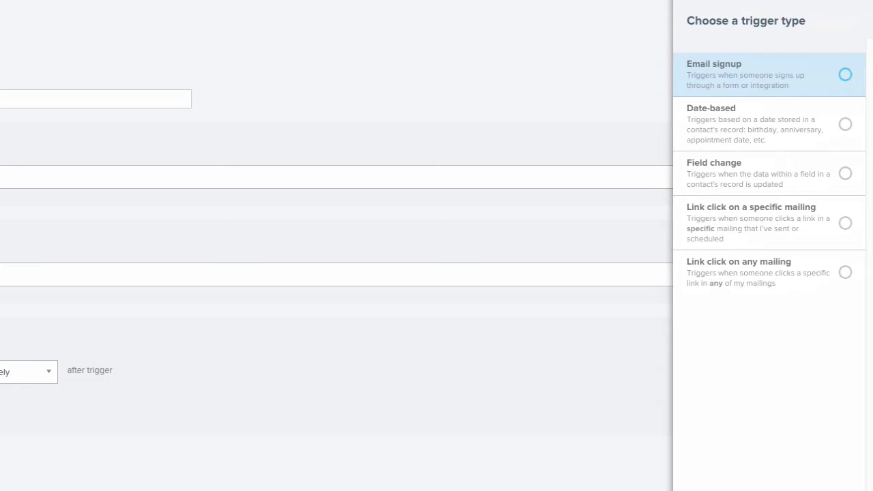
- Set Email signup as the workflow's trigger event and confirm its settings
{"action": "left_click", "coordinate": [846, 74]}
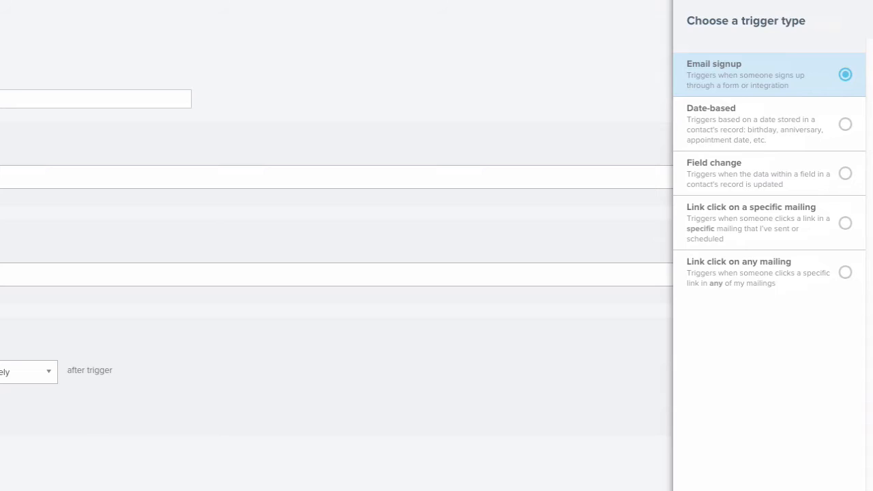
{"action": "mouse_move", "coordinate": [764, 123]}
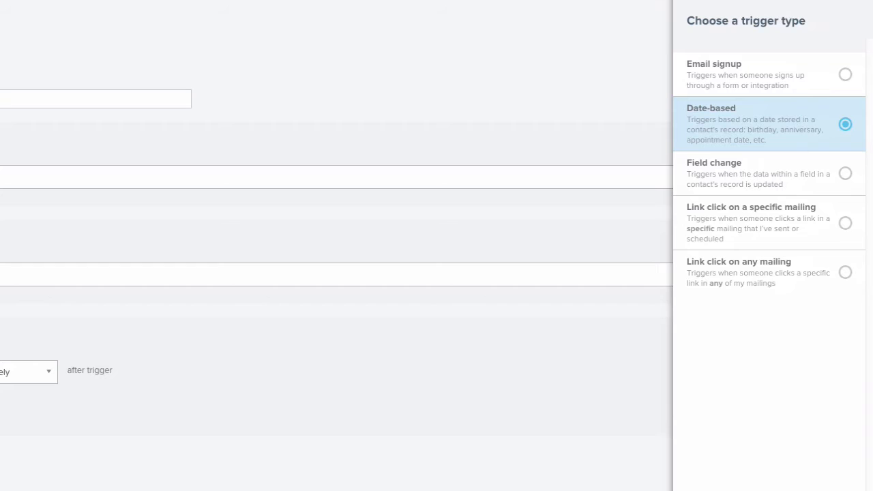
{"action": "mouse_move", "coordinate": [764, 172]}
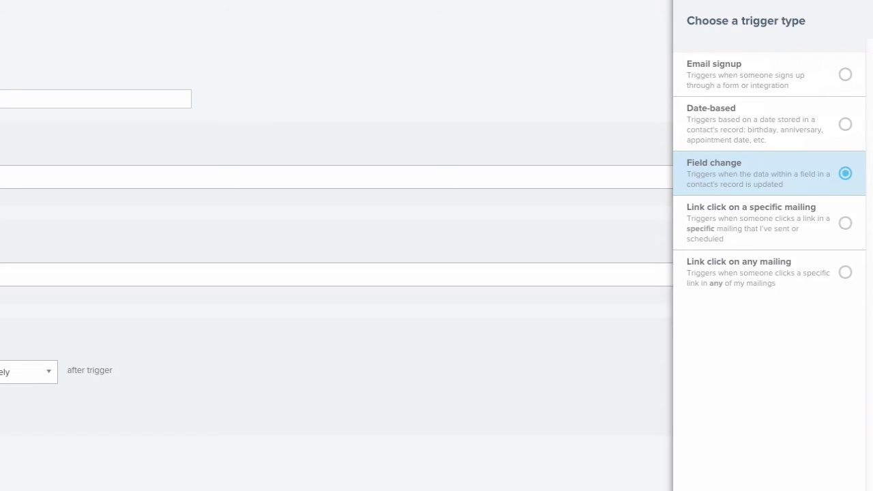
{"action": "left_click", "coordinate": [769, 221]}
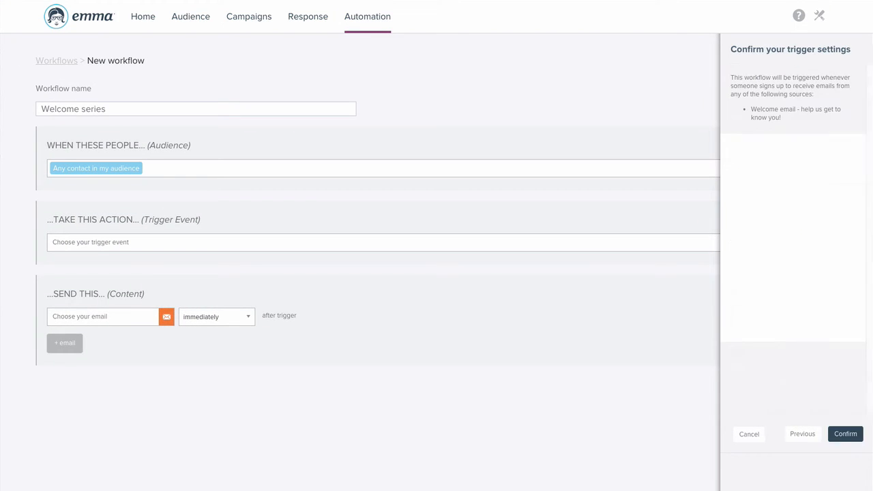
{"action": "left_click", "coordinate": [845, 433]}
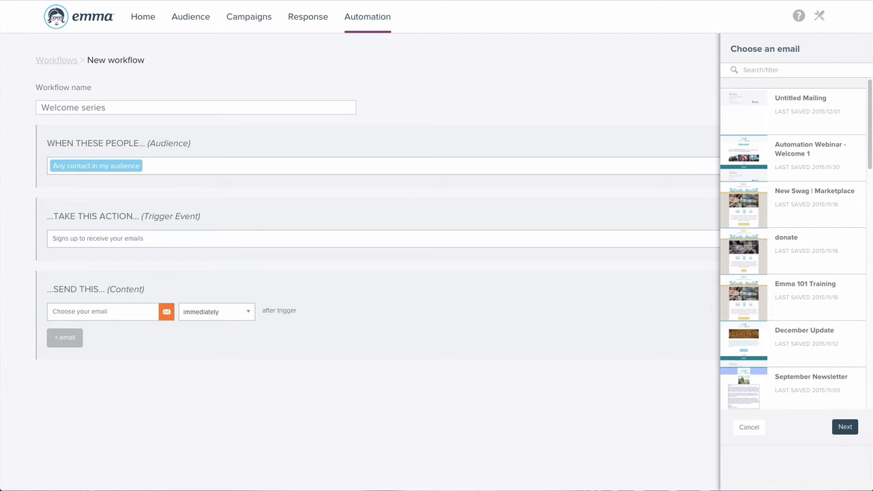
- Choose Emma 101 Welcome as the first email and confirm its mailing options
{"action": "type", "text": "welcom"}
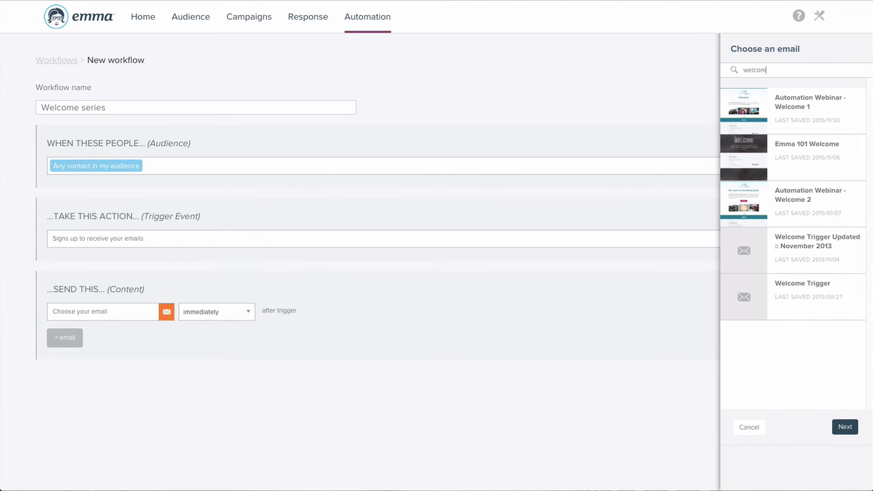
{"action": "left_click", "coordinate": [808, 150]}
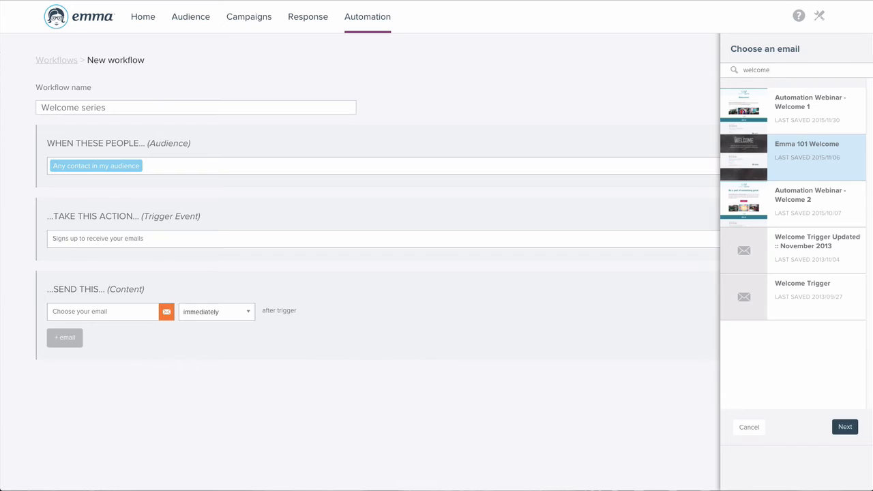
{"action": "left_click", "coordinate": [844, 425]}
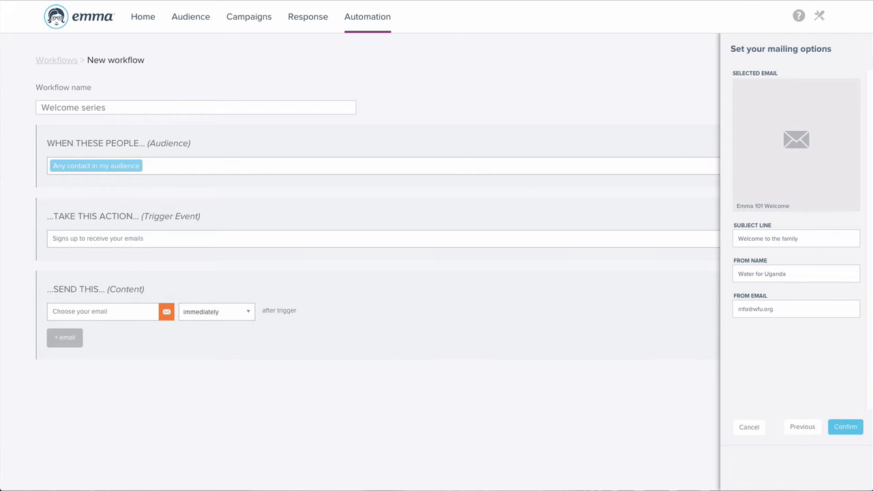
{"action": "left_click", "coordinate": [846, 425]}
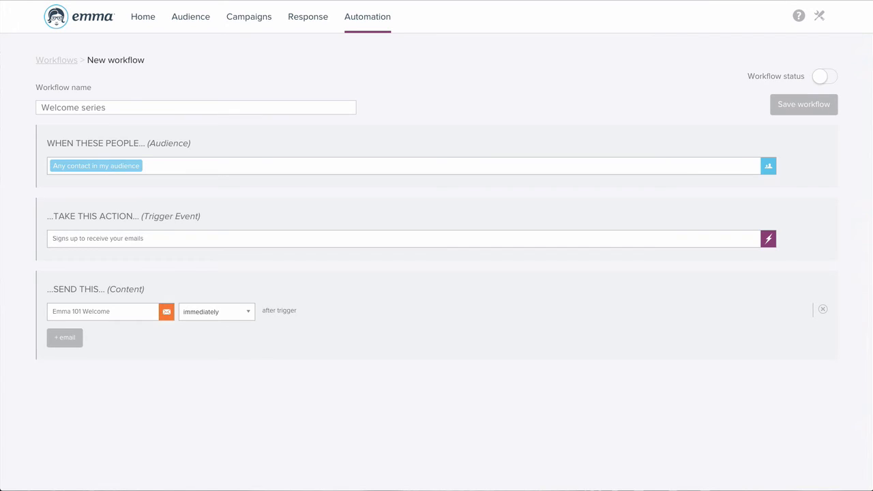
- Add Automation Webinar - Welcome 1 as a second email with a 5-day wait
{"action": "left_click", "coordinate": [66, 337]}
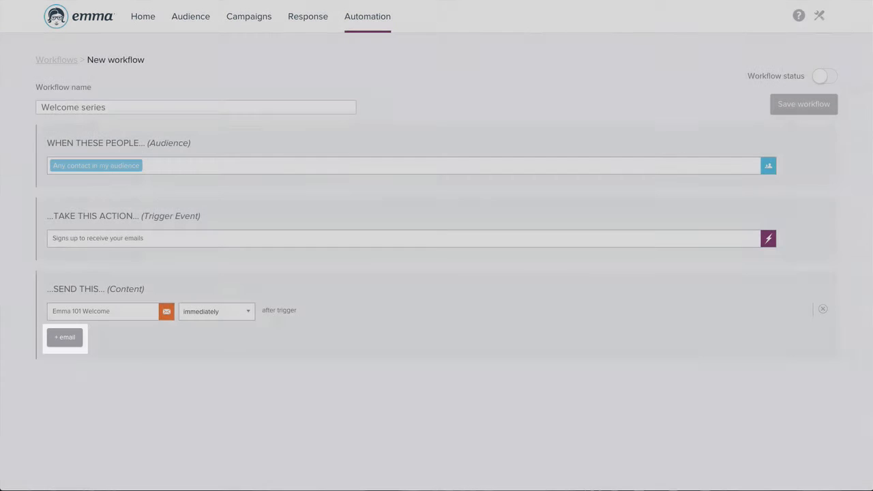
{"action": "left_click", "coordinate": [66, 336]}
{"action": "type", "text": "welcome"}
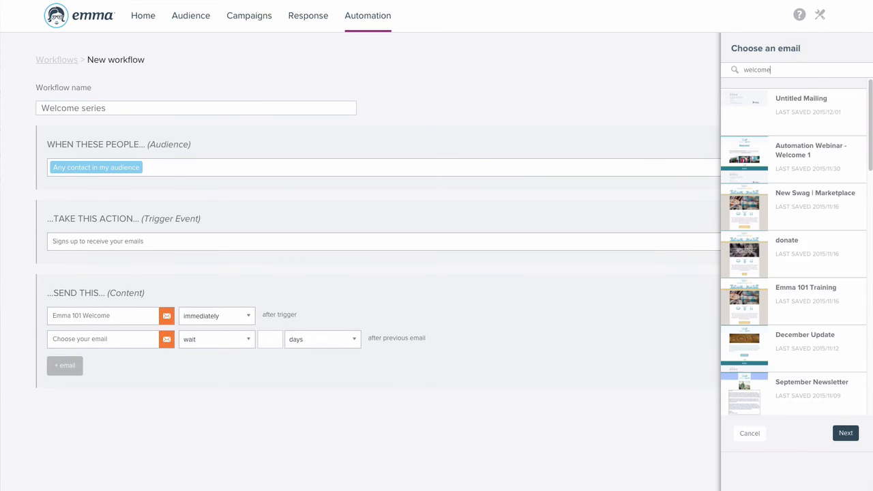
{"action": "left_click", "coordinate": [811, 157]}
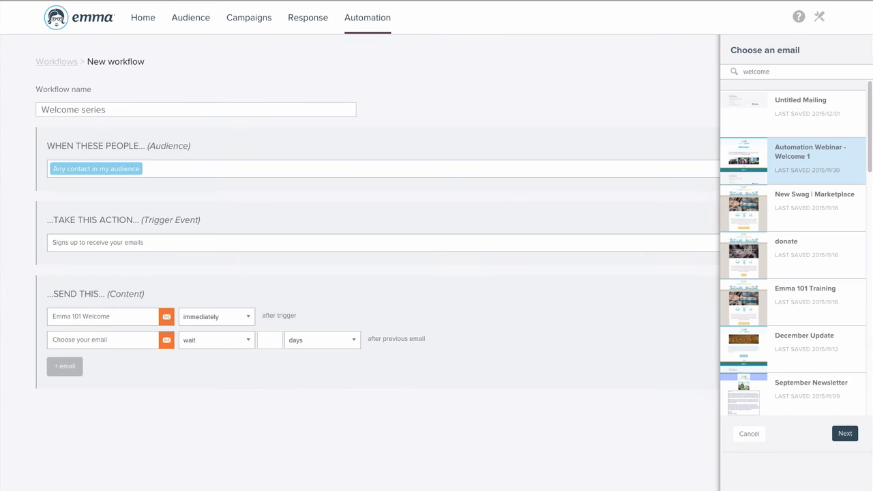
{"action": "left_click", "coordinate": [844, 433]}
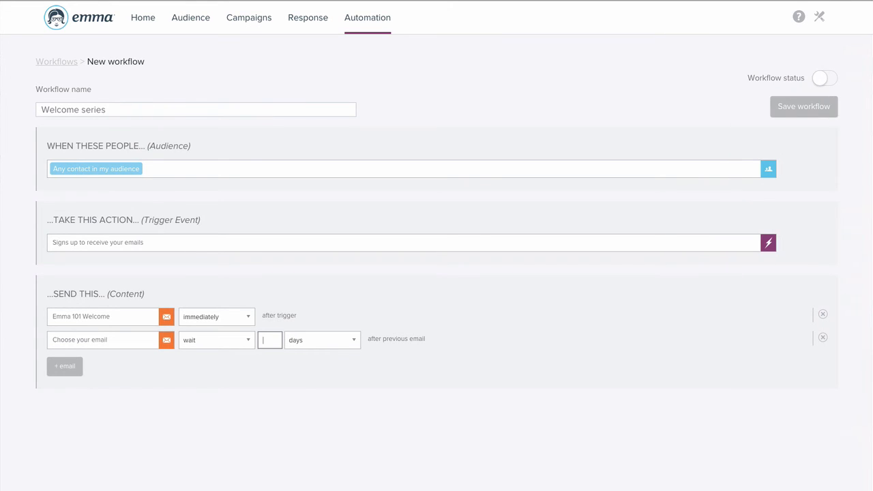
{"action": "type", "text": "5"}
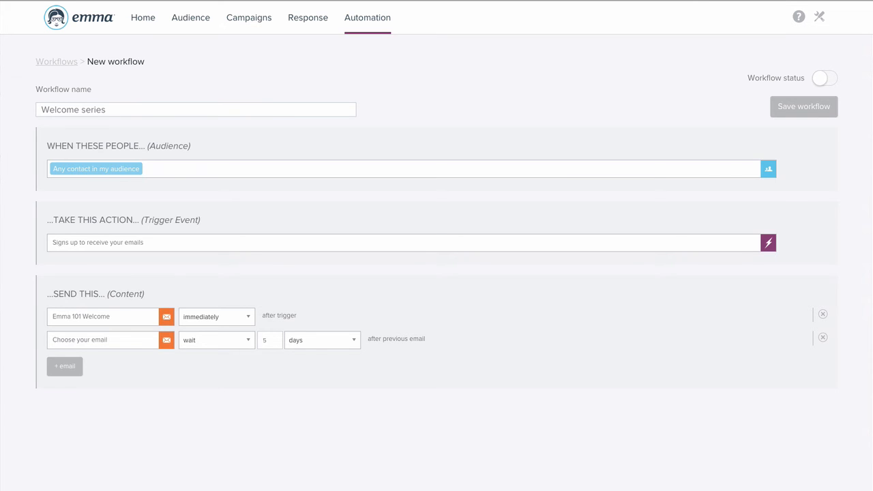
- Switch the Welcome series workflow status on and save it
{"action": "left_click", "coordinate": [824, 76]}
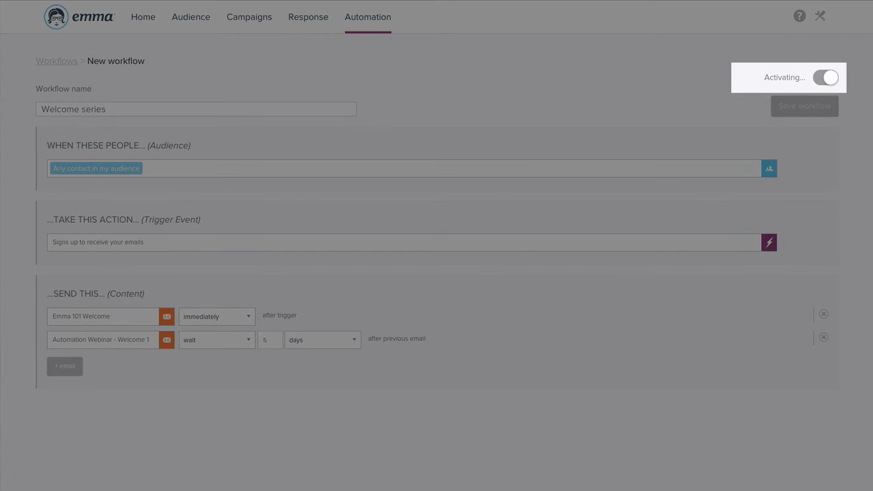
{"action": "left_click", "coordinate": [827, 76]}
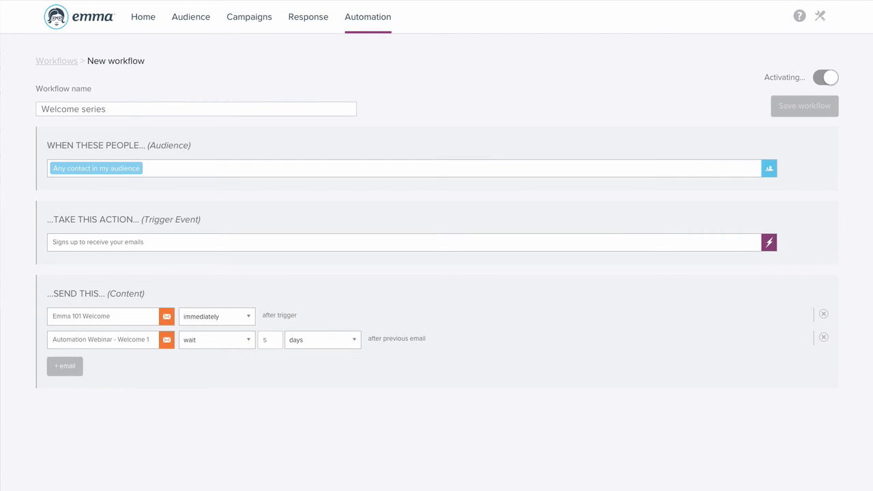
{"action": "left_click", "coordinate": [825, 76]}
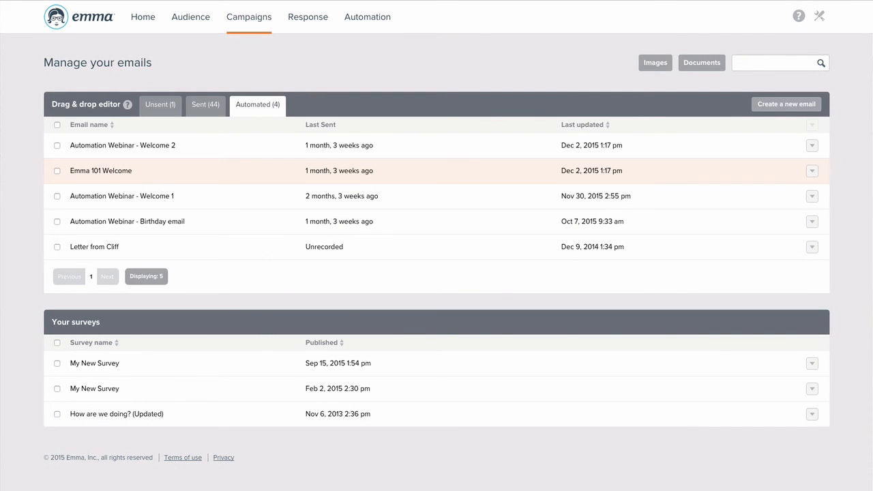
- Open the automated Emma 101 Welcome mailing for editing
{"action": "left_click", "coordinate": [812, 171]}
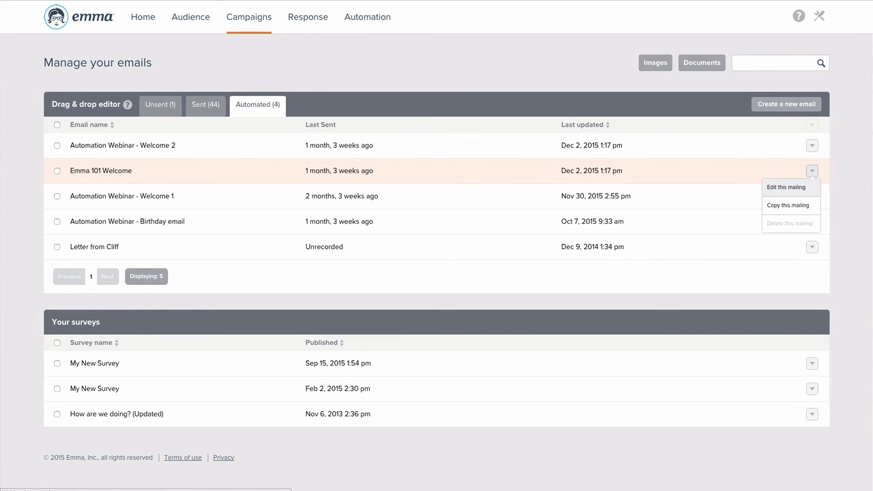
{"action": "left_click", "coordinate": [786, 187]}
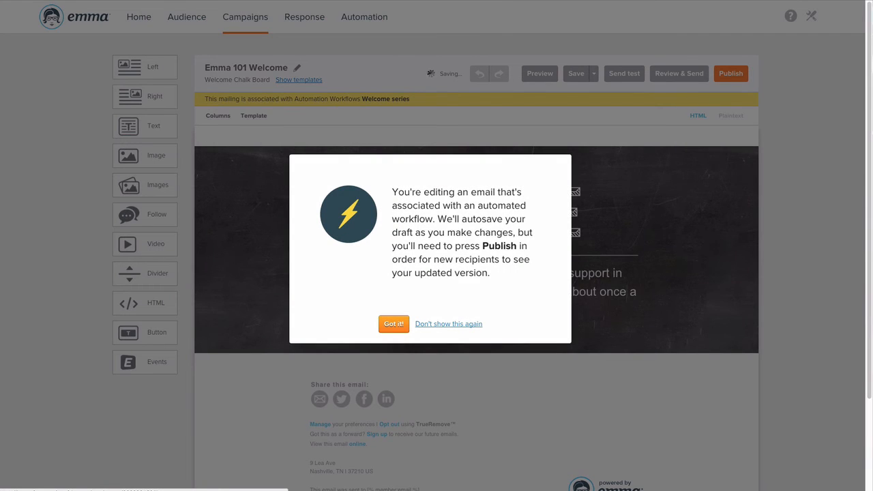
{"action": "left_click", "coordinate": [393, 323]}
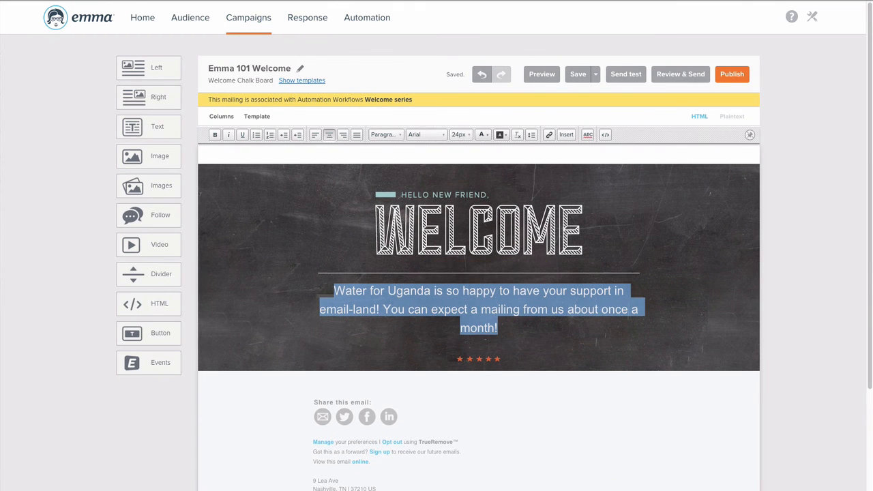
- Enlarge the welcome paragraph font and publish the update to the workflow
{"action": "left_click", "coordinate": [458, 135]}
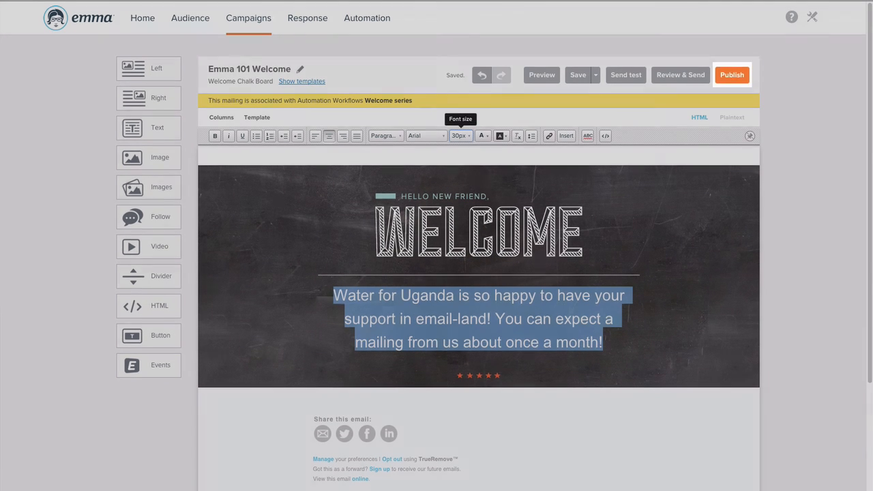
{"action": "left_click", "coordinate": [731, 75]}
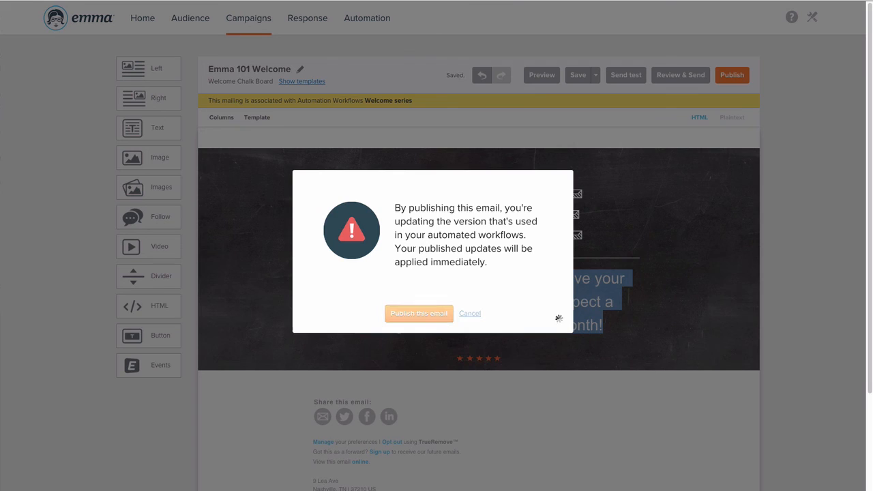
{"action": "left_click", "coordinate": [419, 312]}
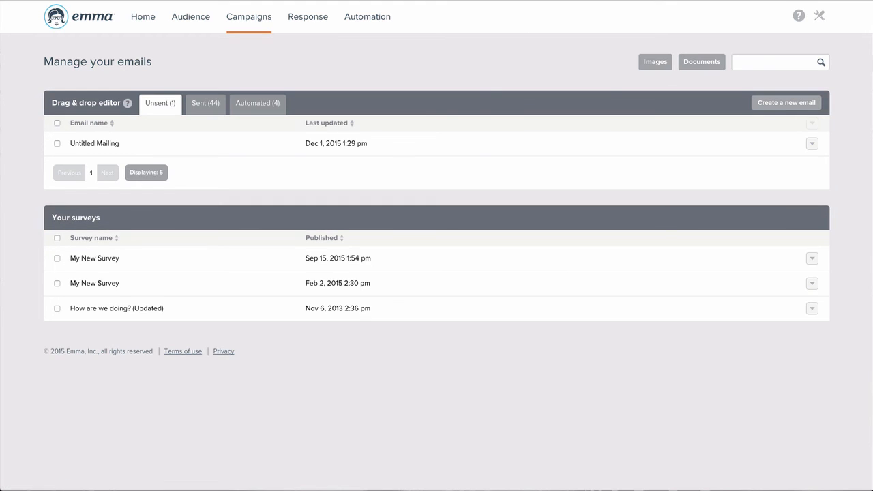